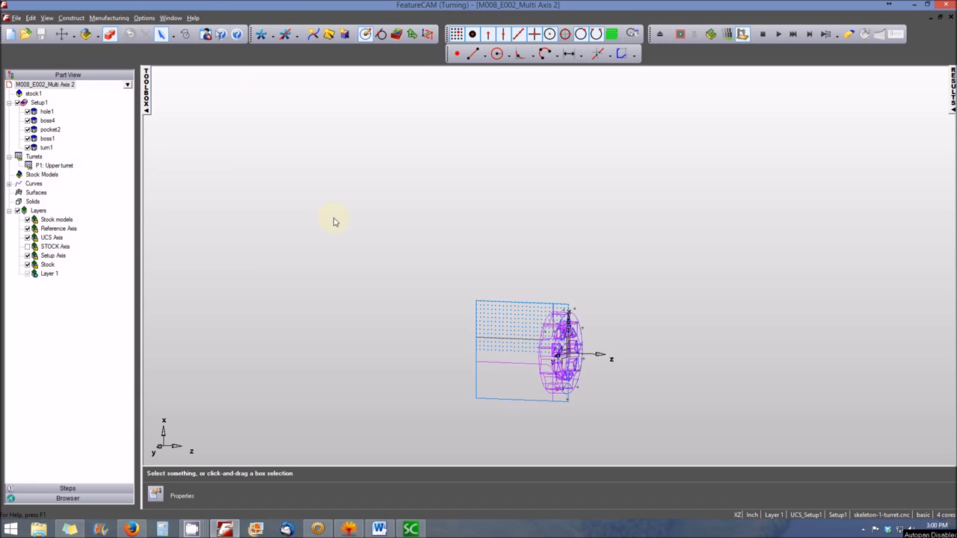
pyautogui.moveTo(398, 238)
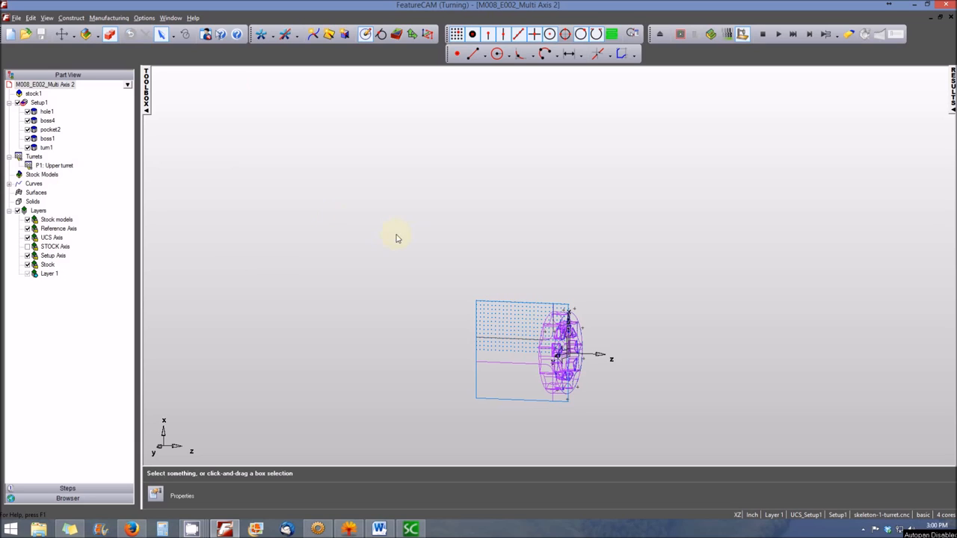
pyautogui.moveTo(411, 241)
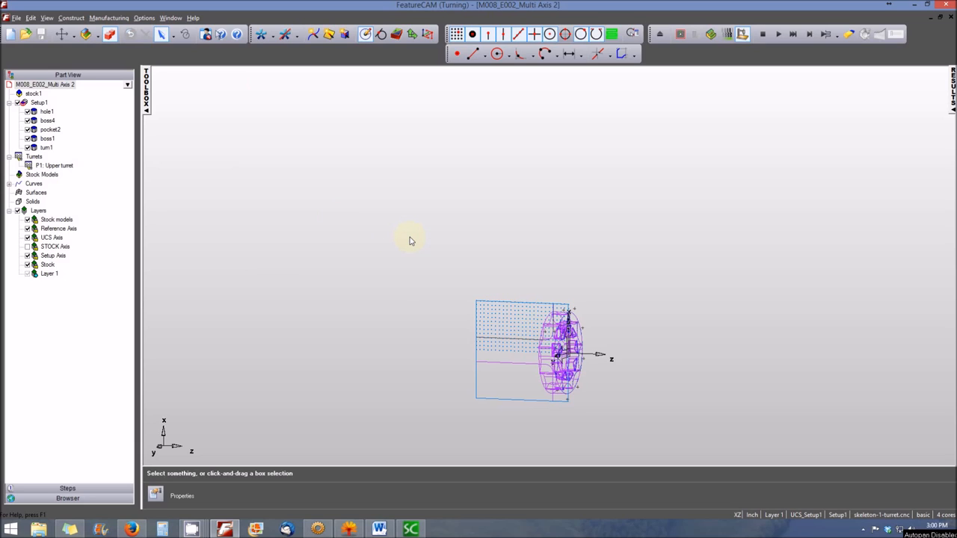
pyautogui.moveTo(630, 181)
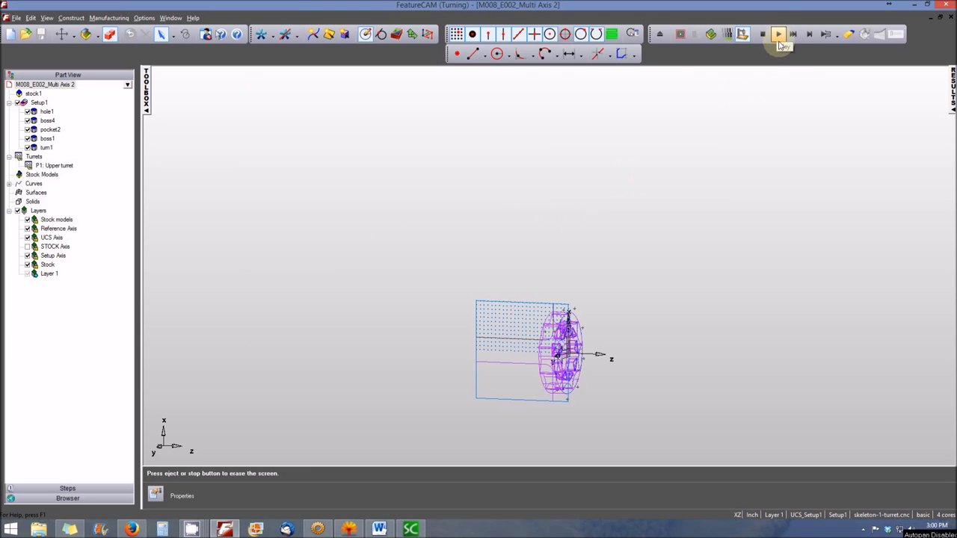
# Start the 3D machine simulation showing the turret lathe, chuck and blue stock.
pyautogui.click(778, 35)
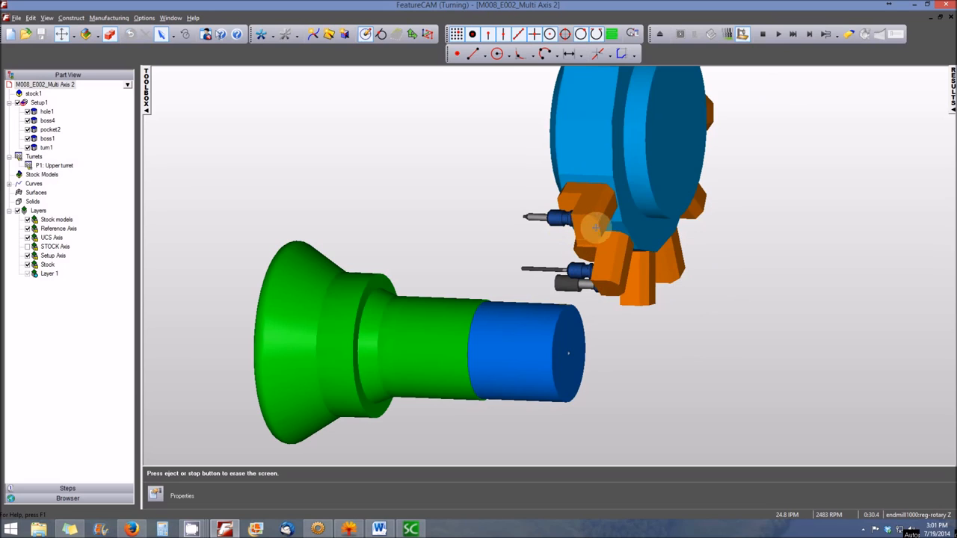
pyautogui.moveTo(609, 235)
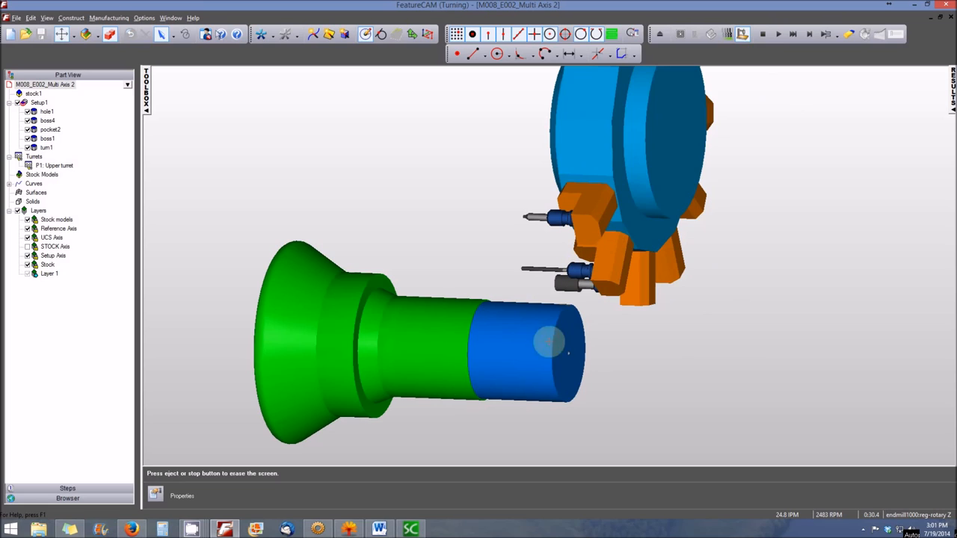
# Resume the simulation so the rotary end mill cuts pockets around the stock end.
pyautogui.click(775, 36)
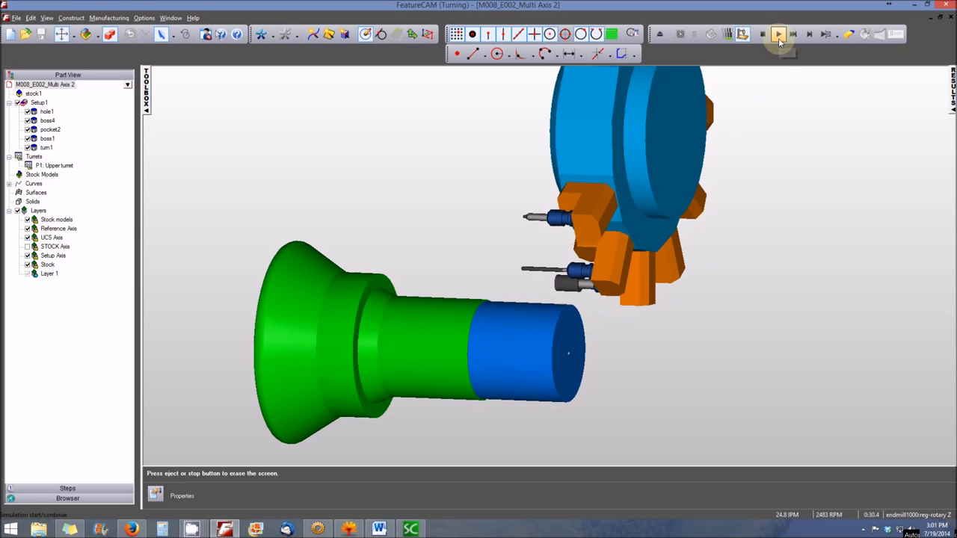
pyautogui.click(777, 34)
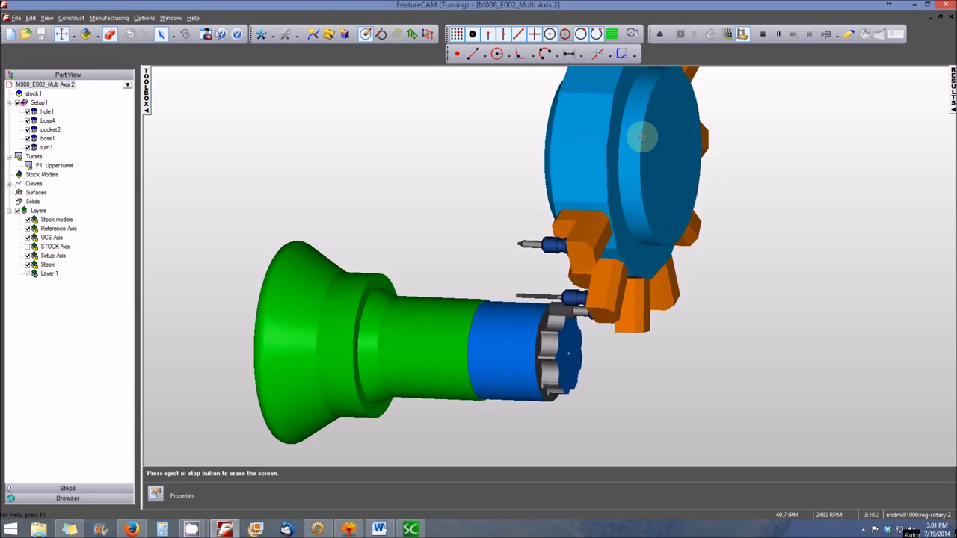
# Pause the simulation partway through the sprocket pocket cuts.
pyautogui.click(777, 35)
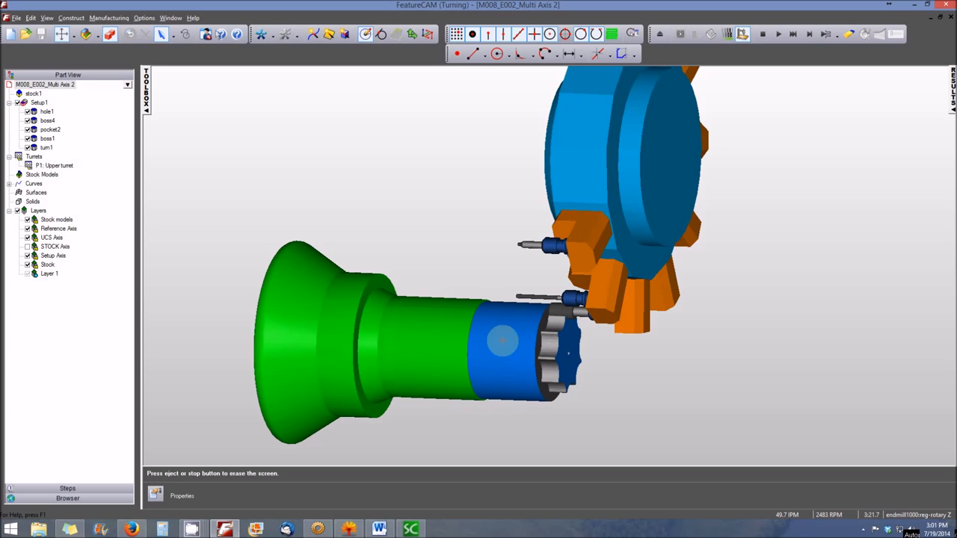
pyautogui.moveTo(508, 299)
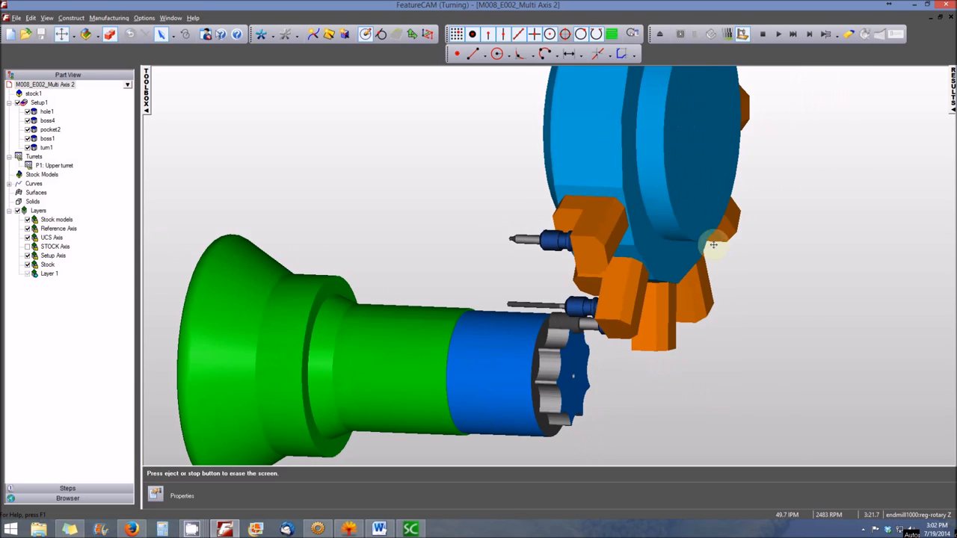
# Play and pause the simulation as the turret indexes to the long mini end mill.
pyautogui.click(778, 35)
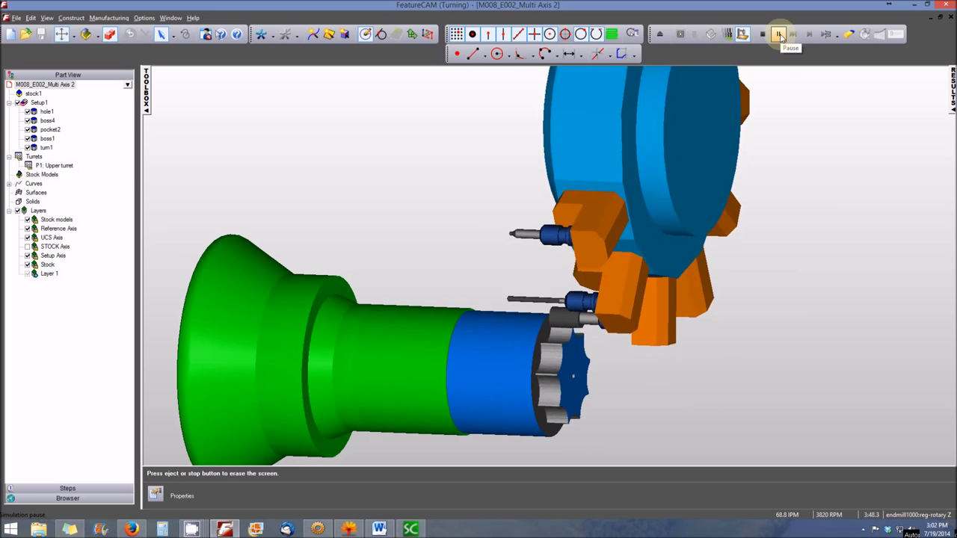
pyautogui.click(778, 34)
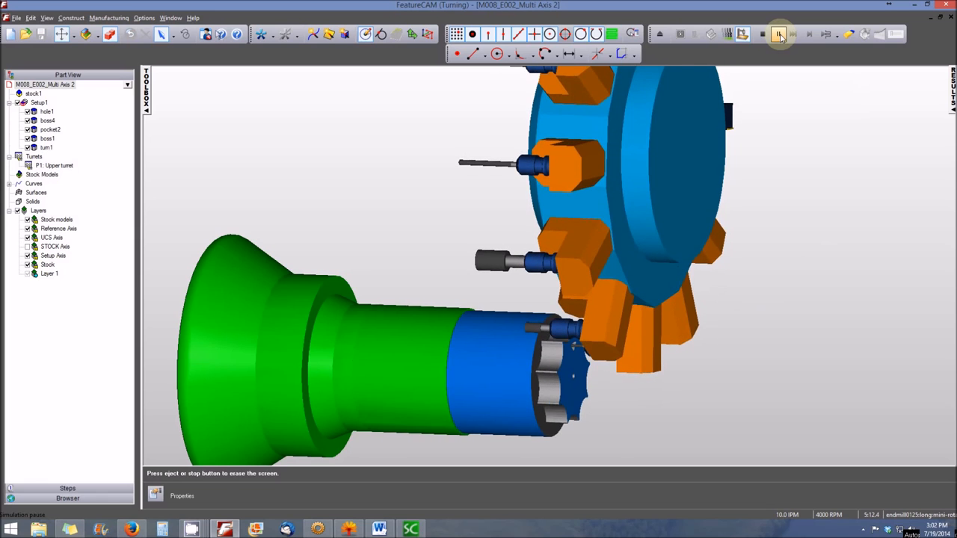
pyautogui.click(777, 36)
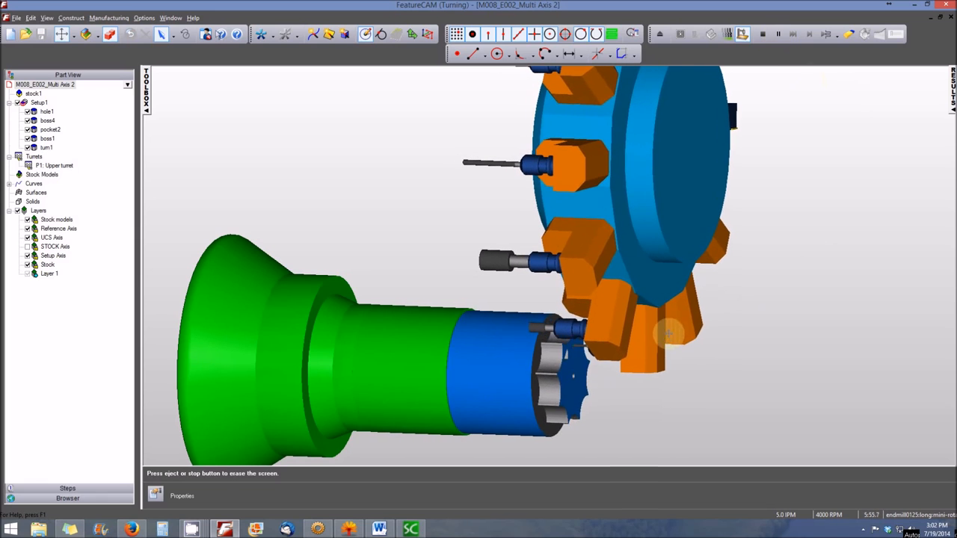